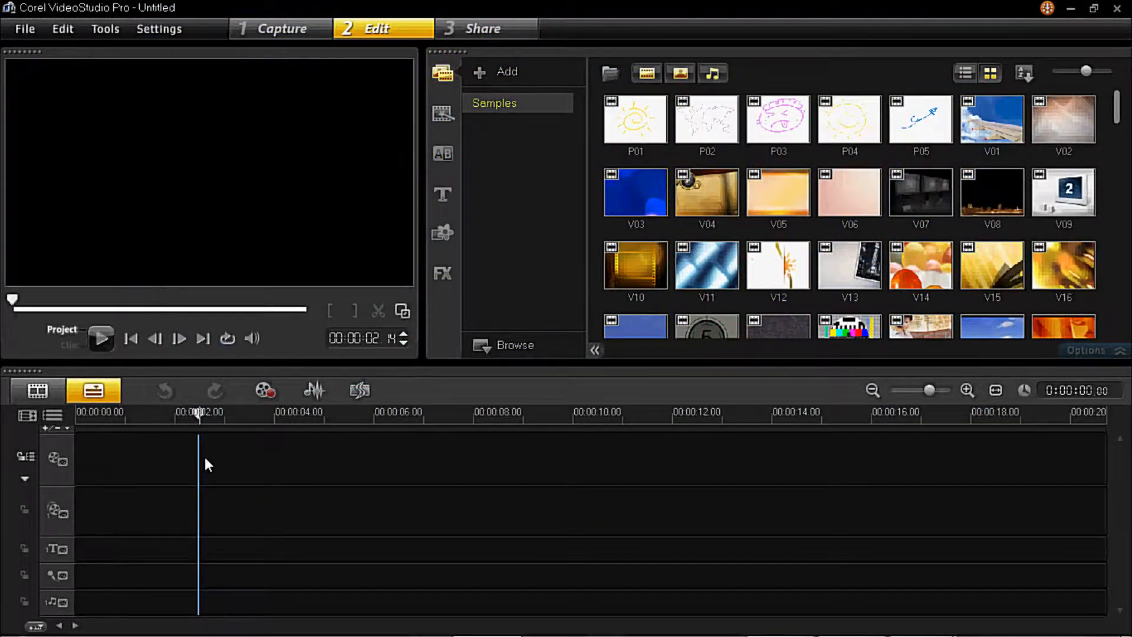
pyautogui.moveTo(246, 471)
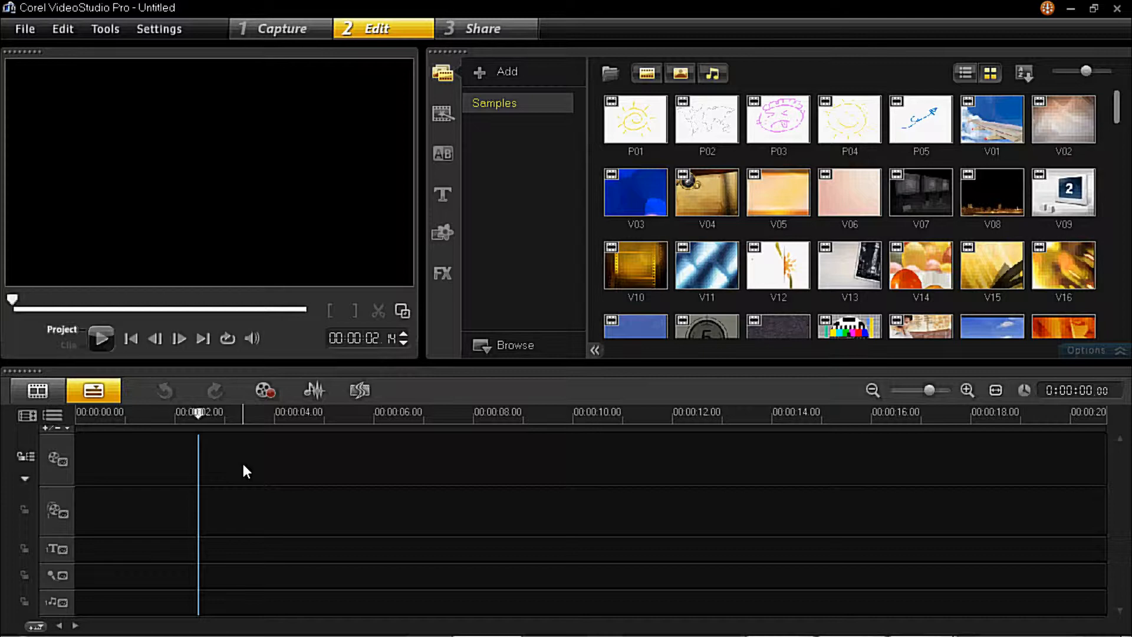
pyautogui.moveTo(264, 390)
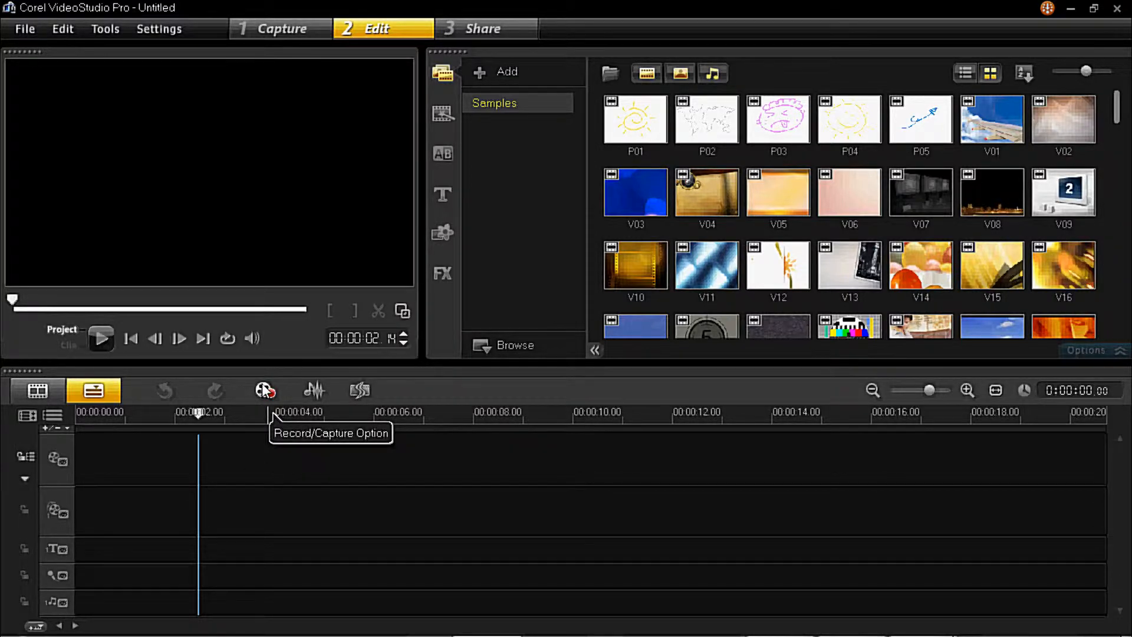
pyautogui.moveTo(264, 392)
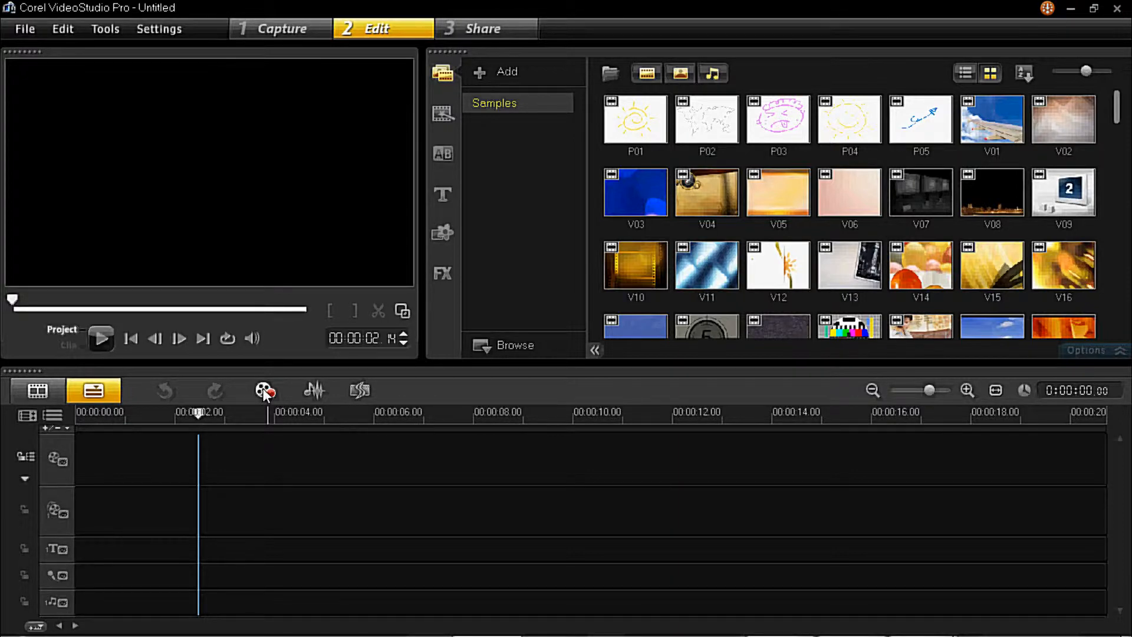
# Record a voice-over narration, producing uvs120920-003.WAV on the voice track.
pyautogui.click(264, 391)
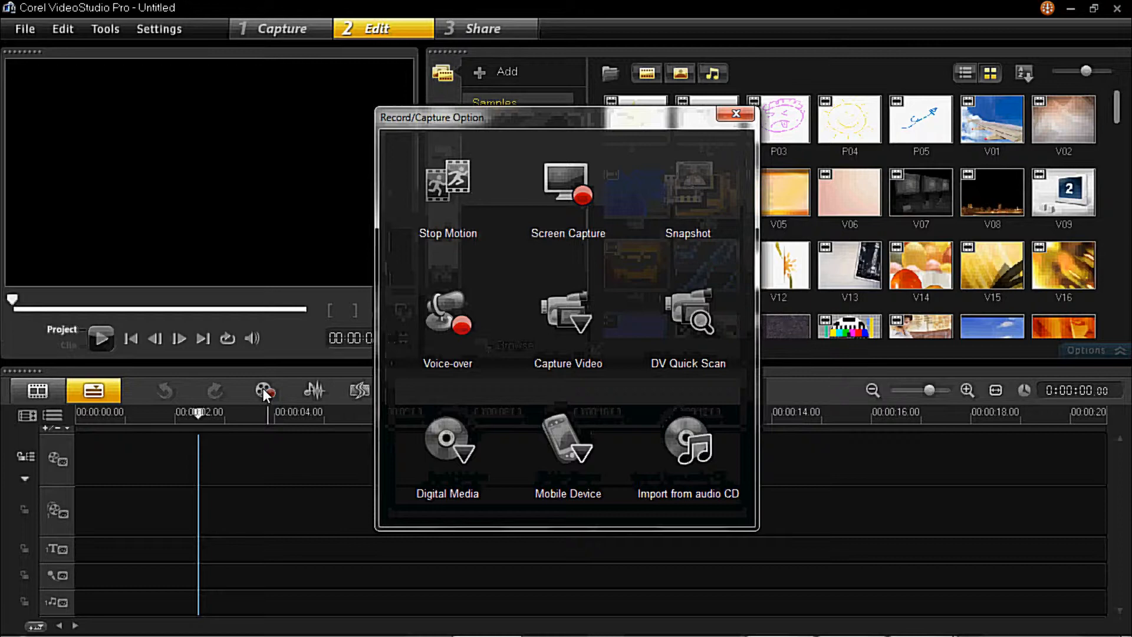
pyautogui.moveTo(447, 318)
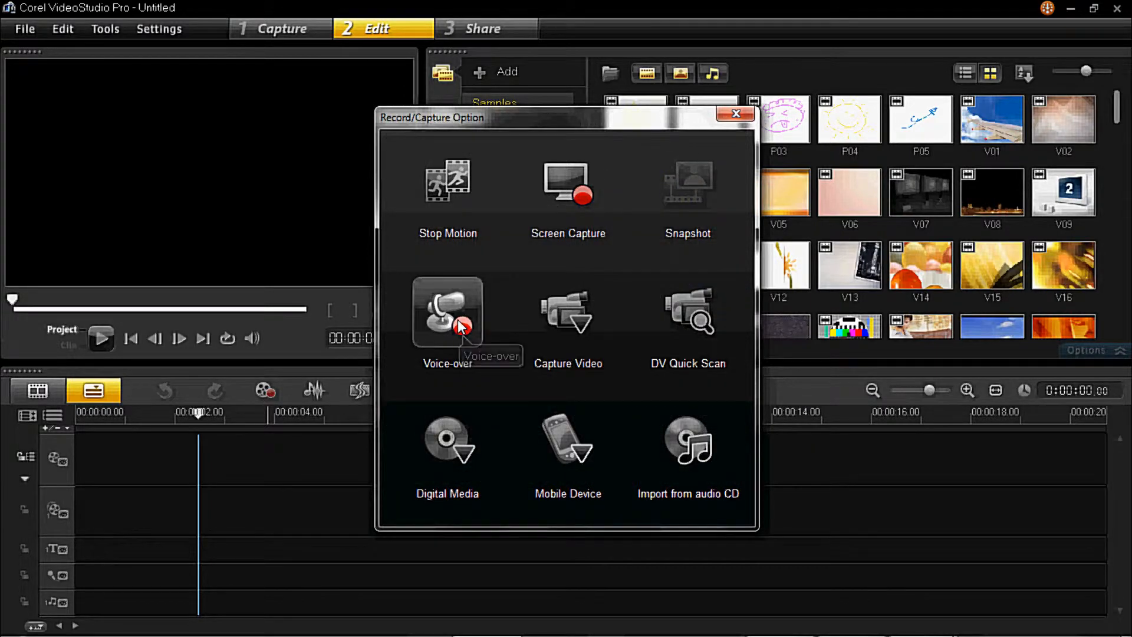
pyautogui.click(447, 311)
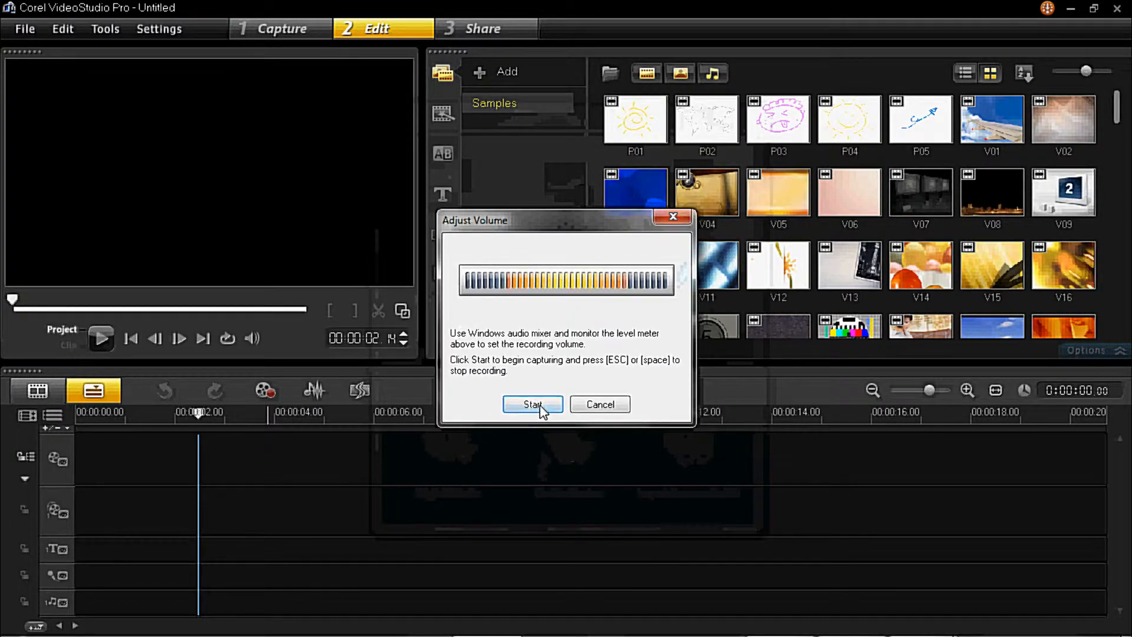
pyautogui.click(598, 403)
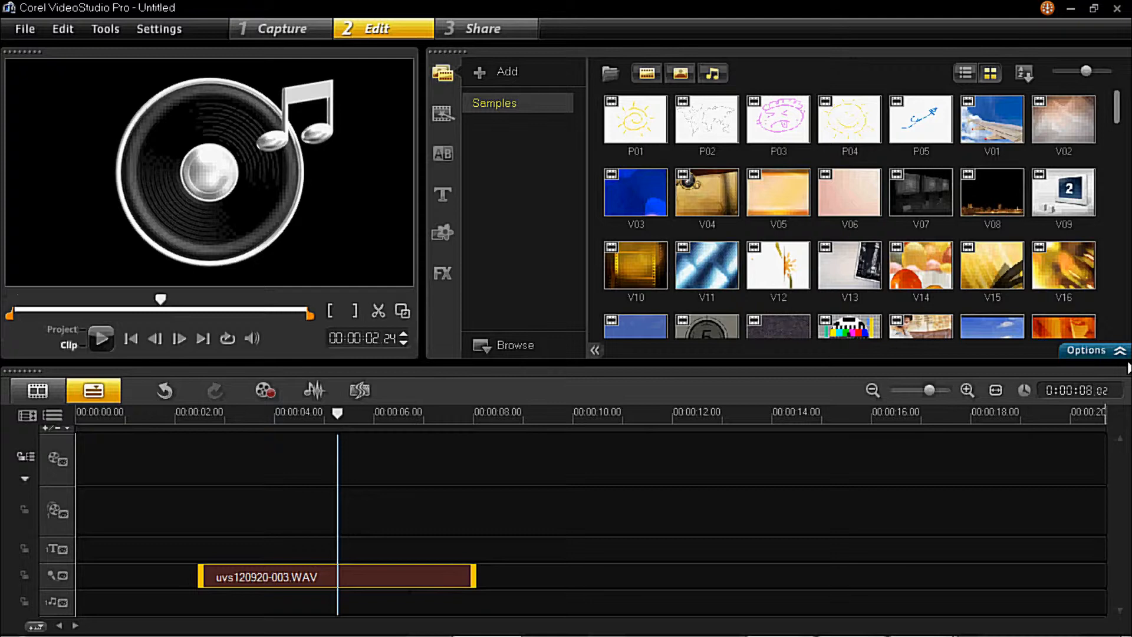
# Open the voice-over clip's Music & Voice settings and its Audio Filter list.
pyautogui.click(1087, 350)
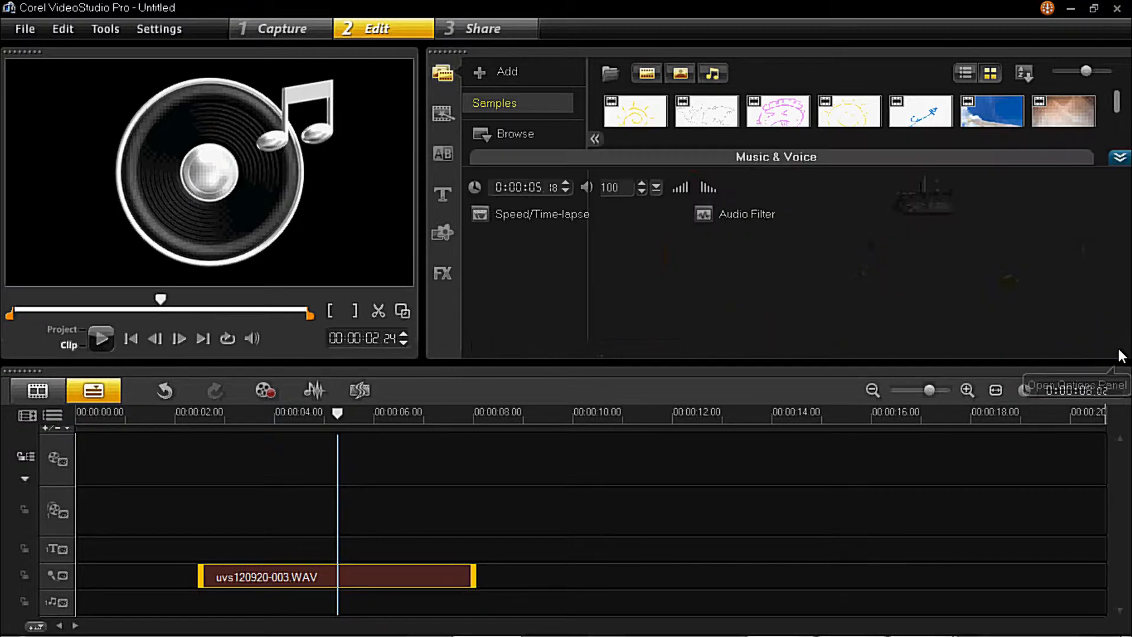
pyautogui.moveTo(719, 230)
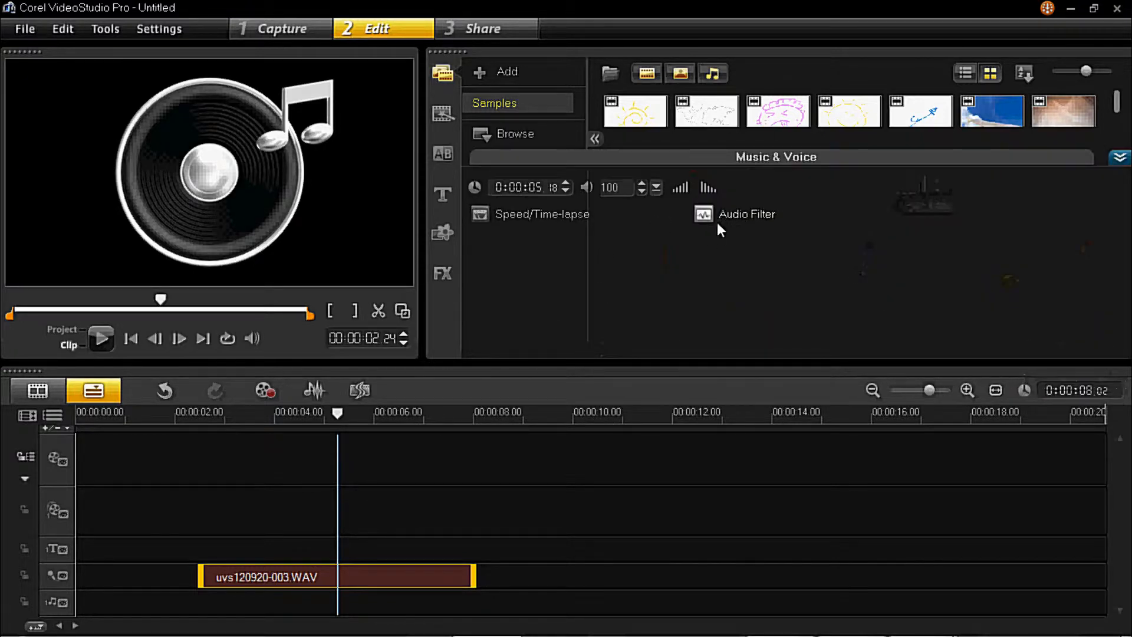
pyautogui.click(702, 213)
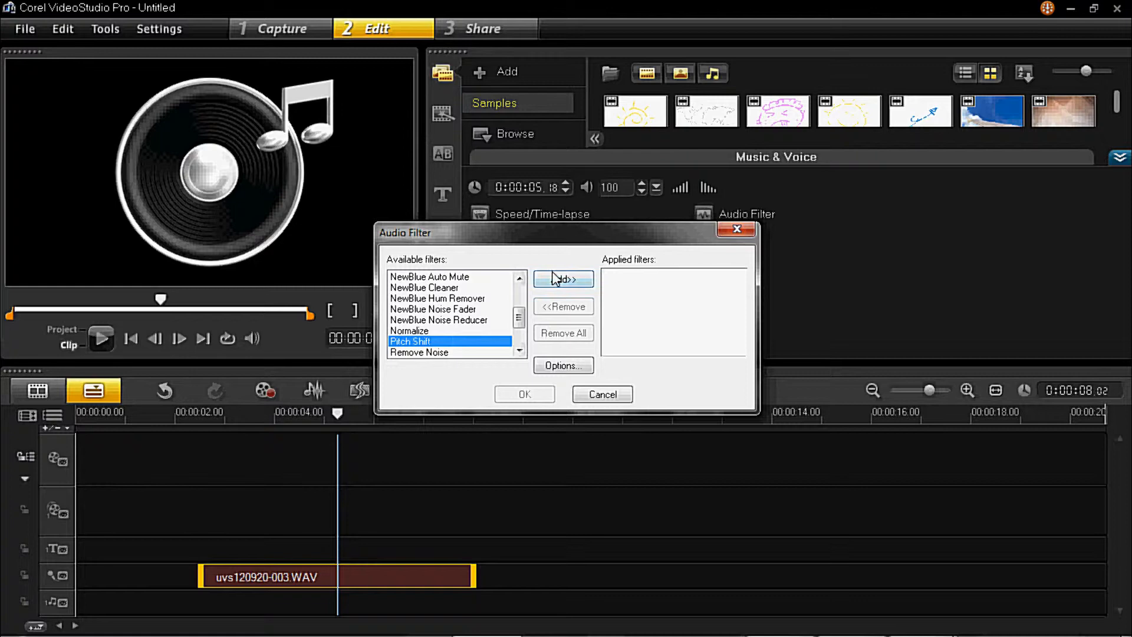
# Add Pitch Shift to the voice-over clip with the Semitone slider set to 6.
pyautogui.click(563, 279)
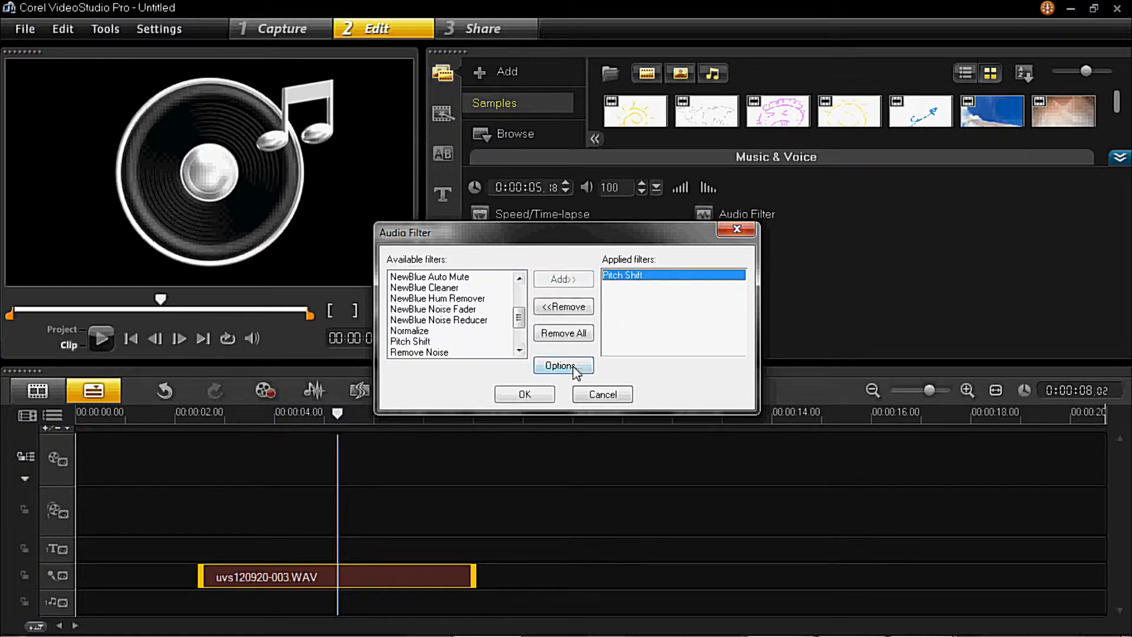
pyautogui.click(562, 366)
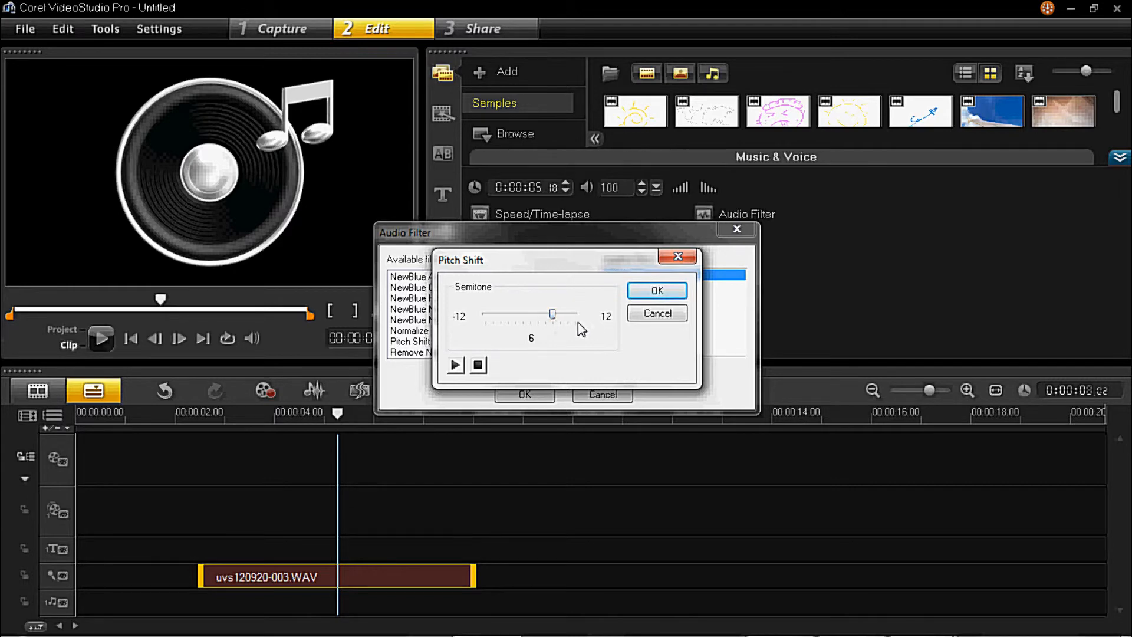
pyautogui.moveTo(518, 370)
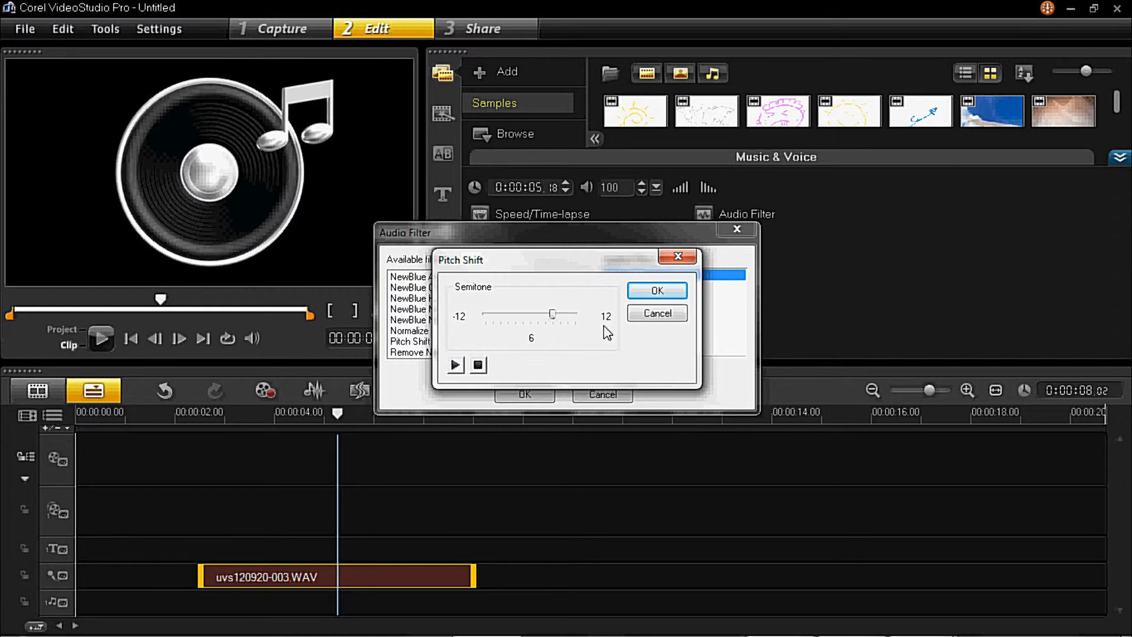
pyautogui.moveTo(657, 290)
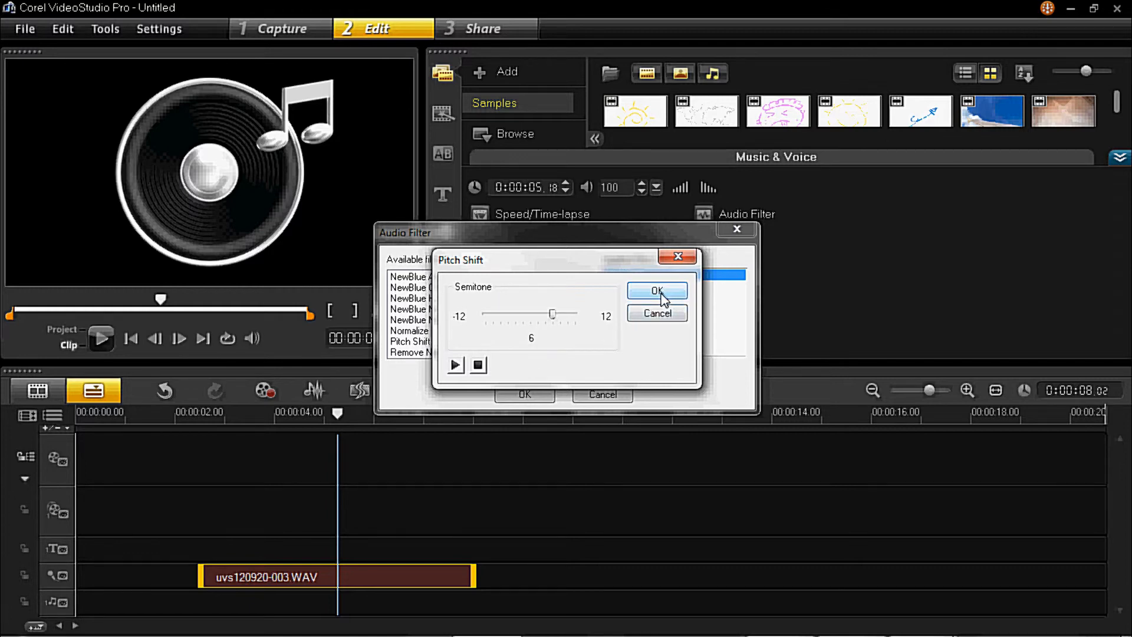
pyautogui.click(655, 290)
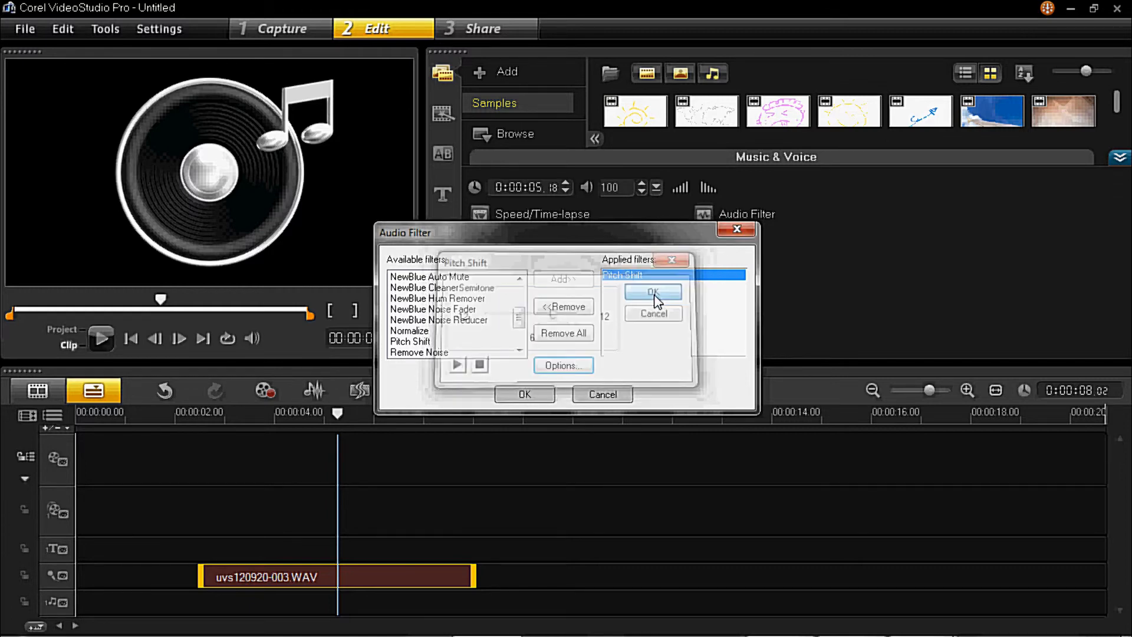
pyautogui.click(654, 291)
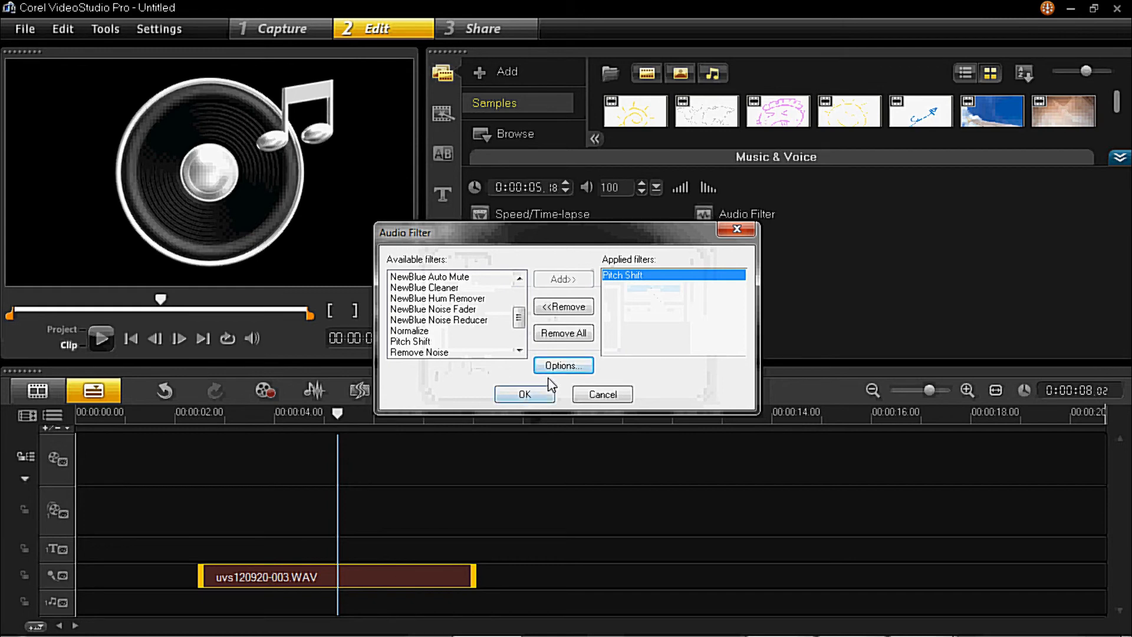
pyautogui.moveTo(524, 395)
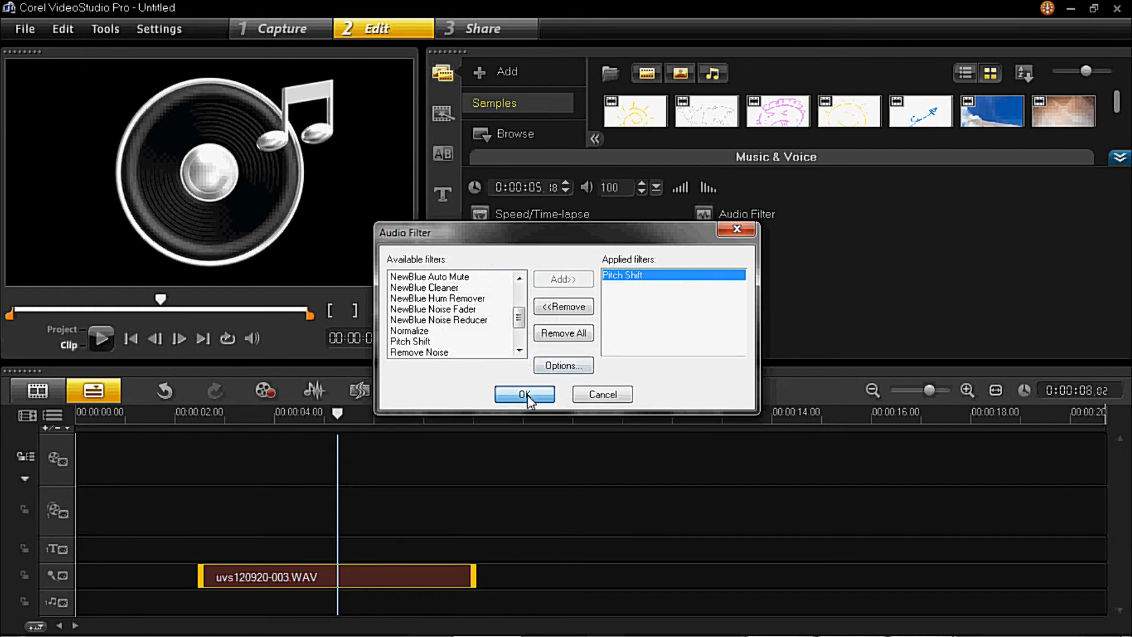
pyautogui.click(524, 395)
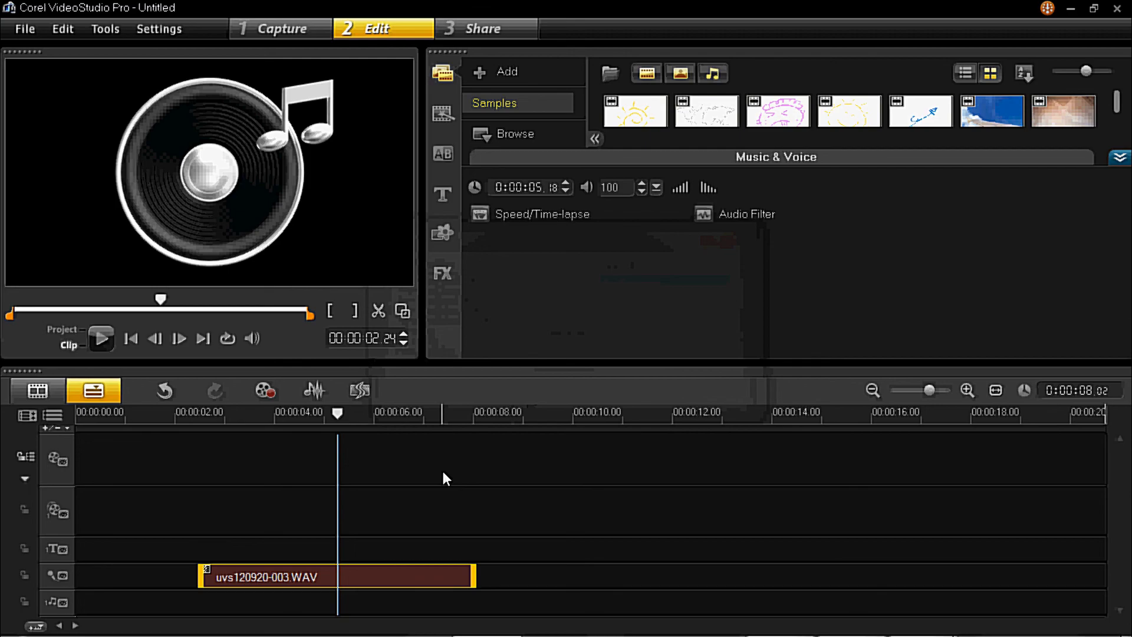